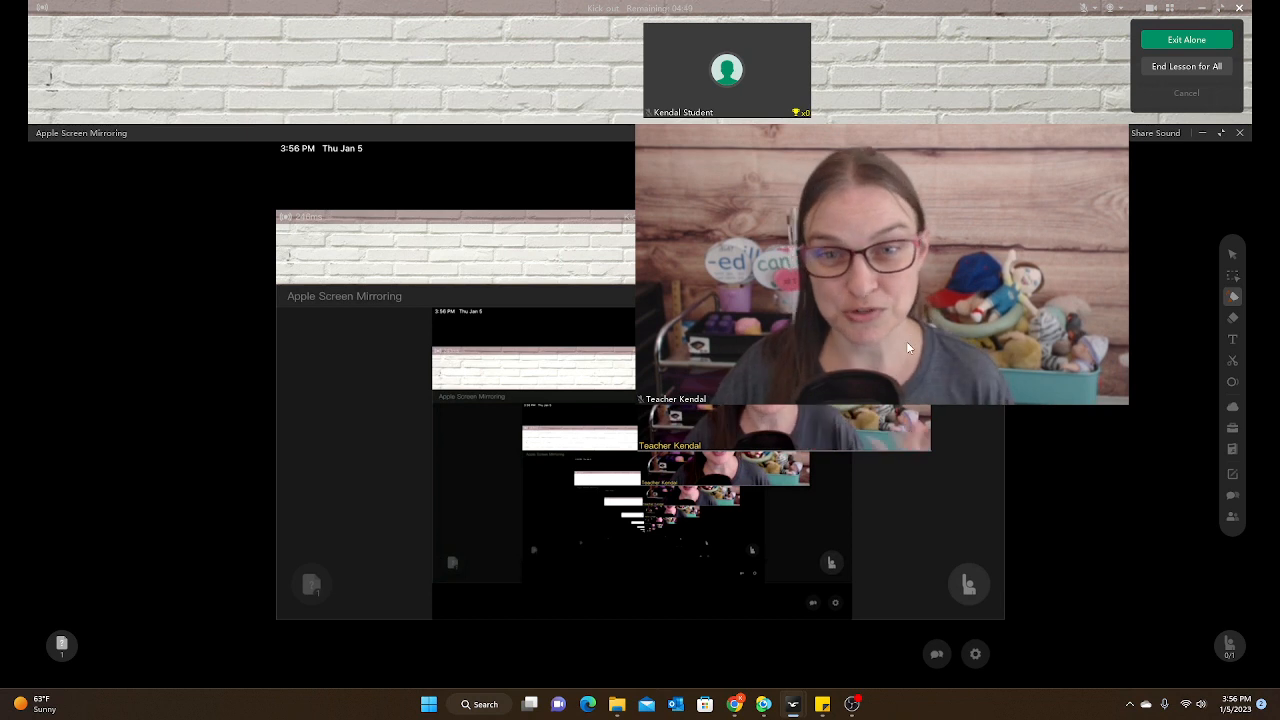
pyautogui.moveTo(1152, 206)
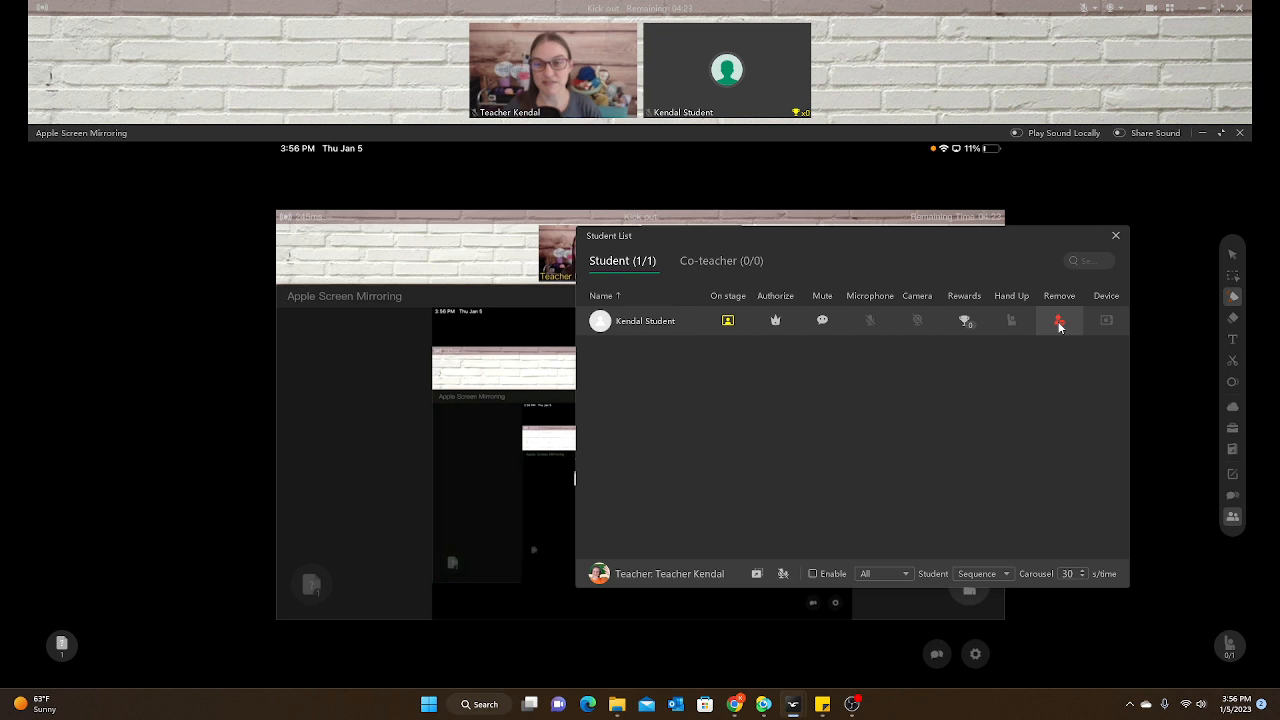
# Step: Start removing Kendal Student and slide the prompt to 'Remove from classroom once'
pyautogui.click(1060, 320)
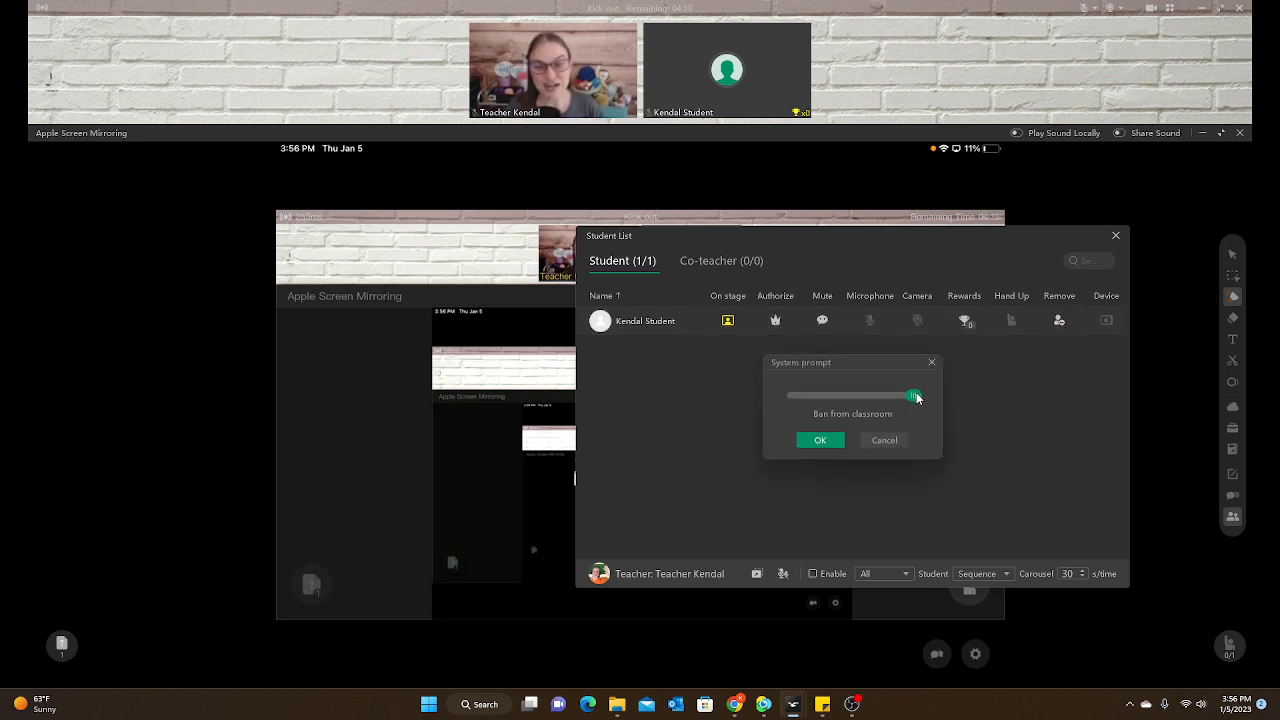
pyautogui.moveTo(912, 396); pyautogui.dragTo(822, 396)
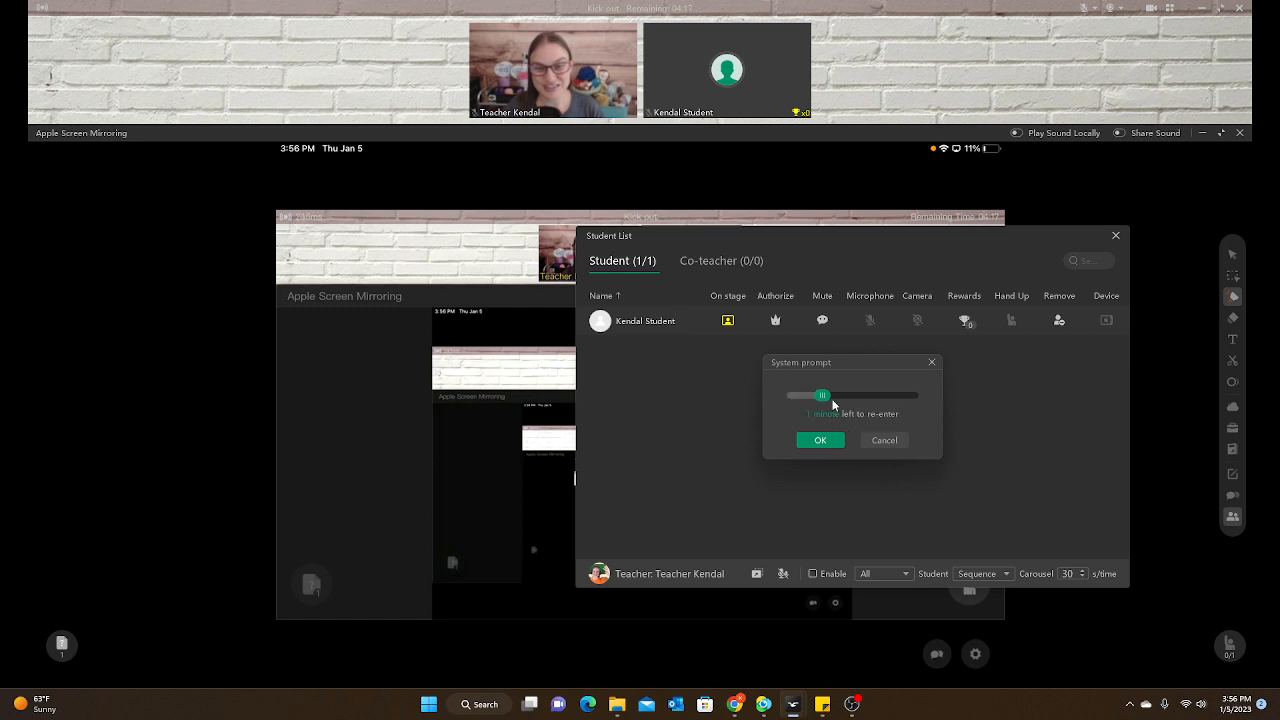
pyautogui.moveTo(820, 396); pyautogui.dragTo(852, 396)
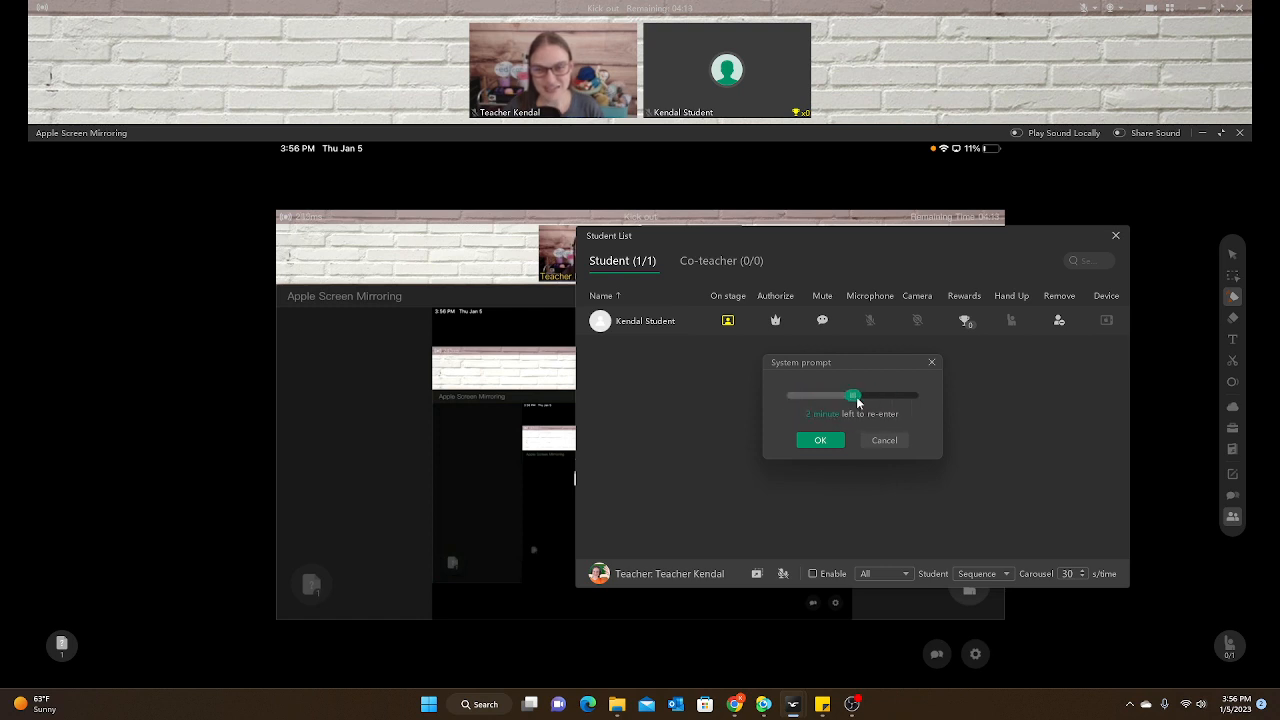
pyautogui.moveTo(852, 396); pyautogui.dragTo(910, 396)
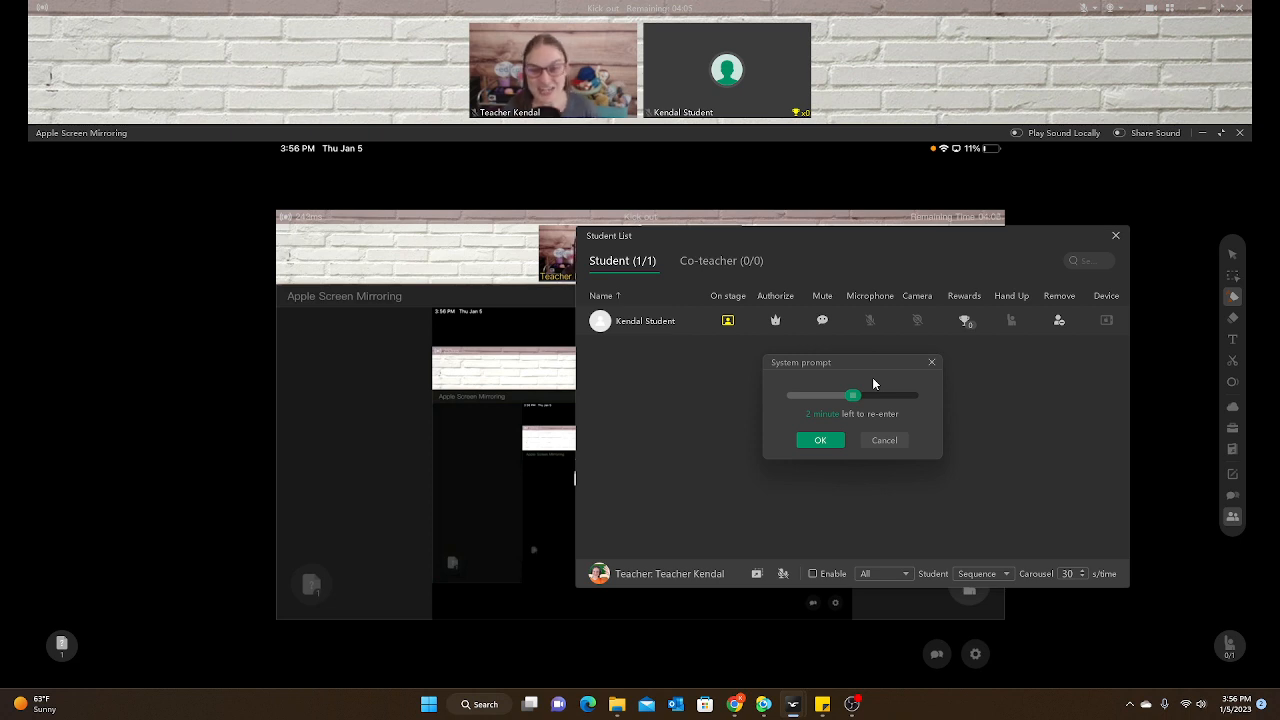
pyautogui.moveTo(852, 396); pyautogui.dragTo(792, 396)
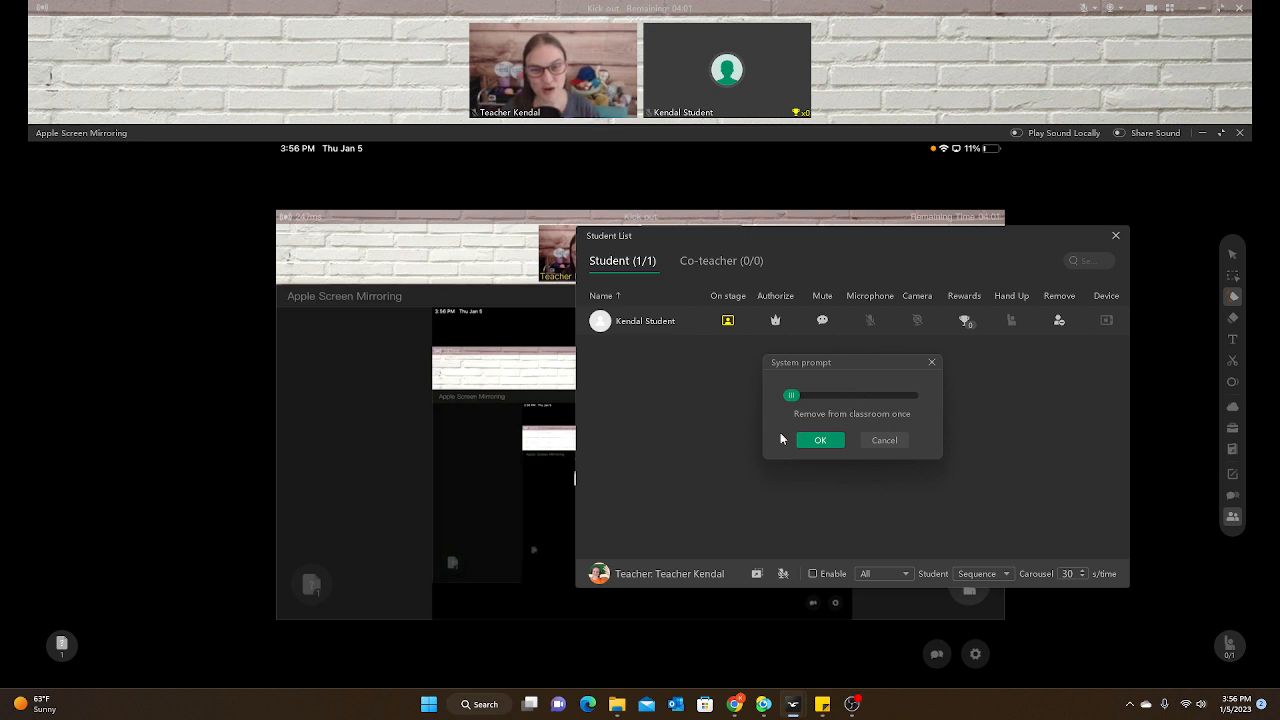
pyautogui.moveTo(792, 396); pyautogui.dragTo(852, 396)
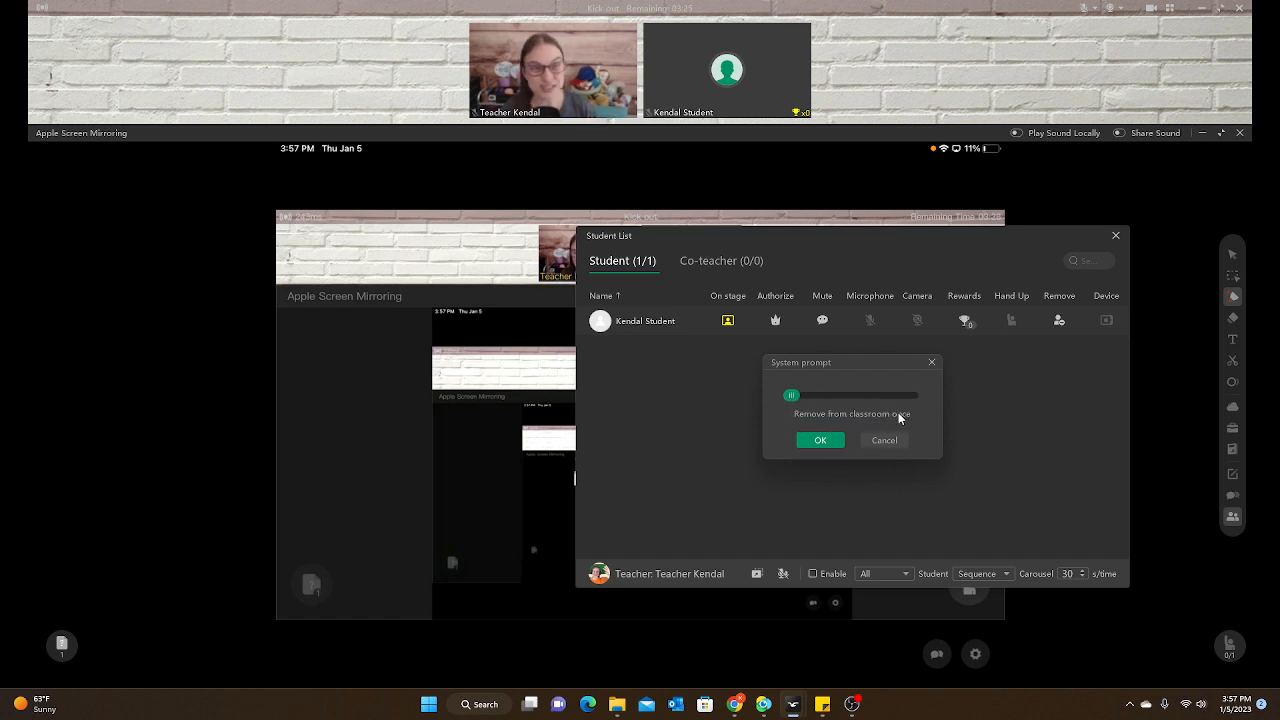
pyautogui.moveTo(768, 448)
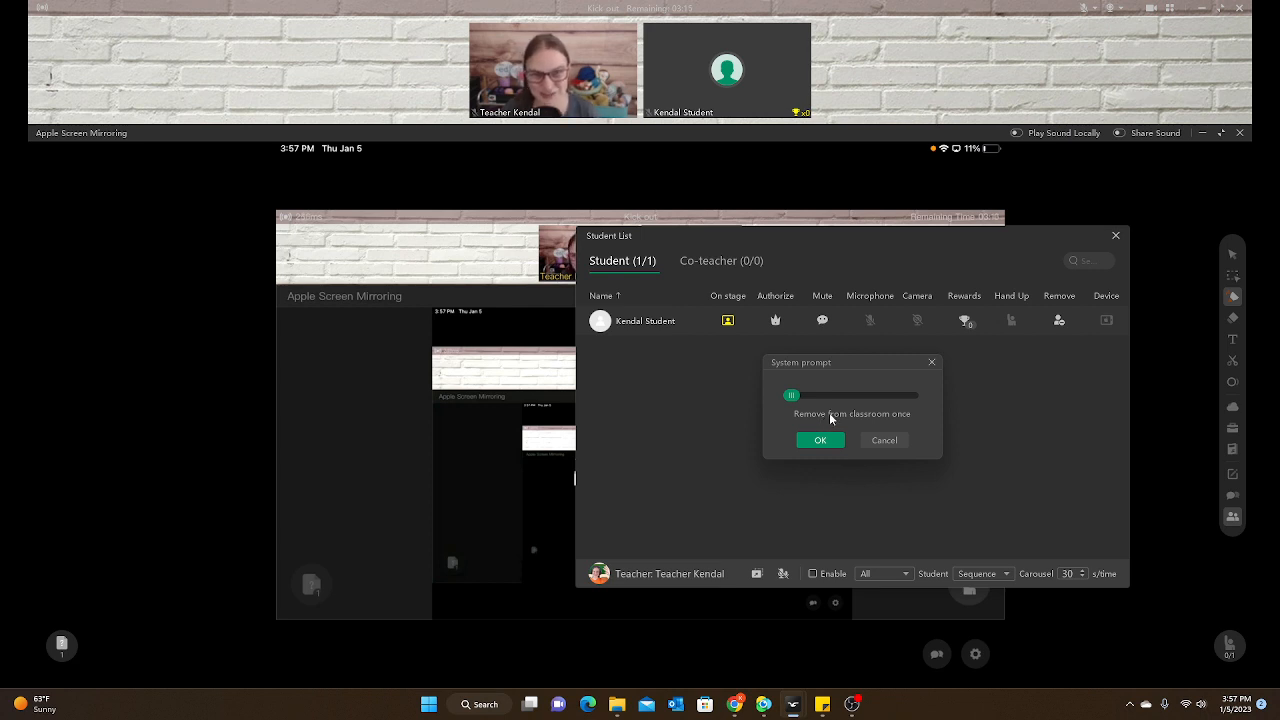
pyautogui.click(820, 440)
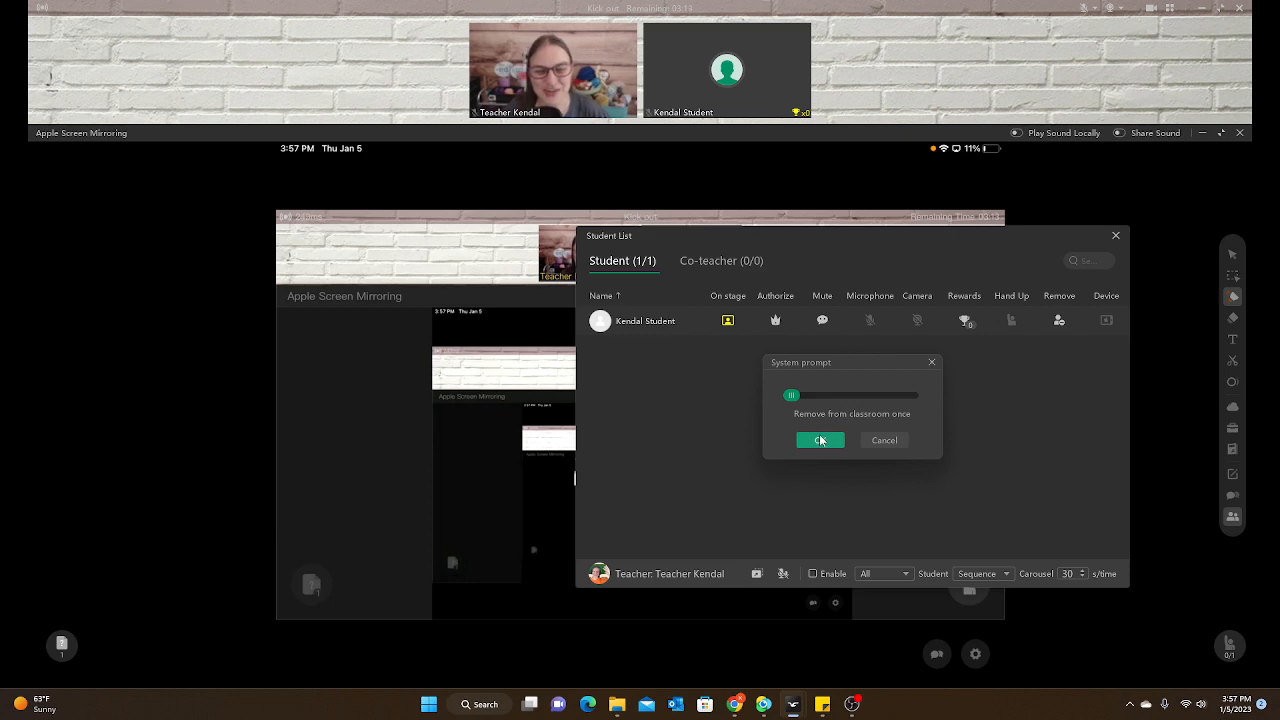
# Step: Confirm the one-time removal, then acknowledge the notice and re-enter the class from the iPad
pyautogui.click(820, 440)
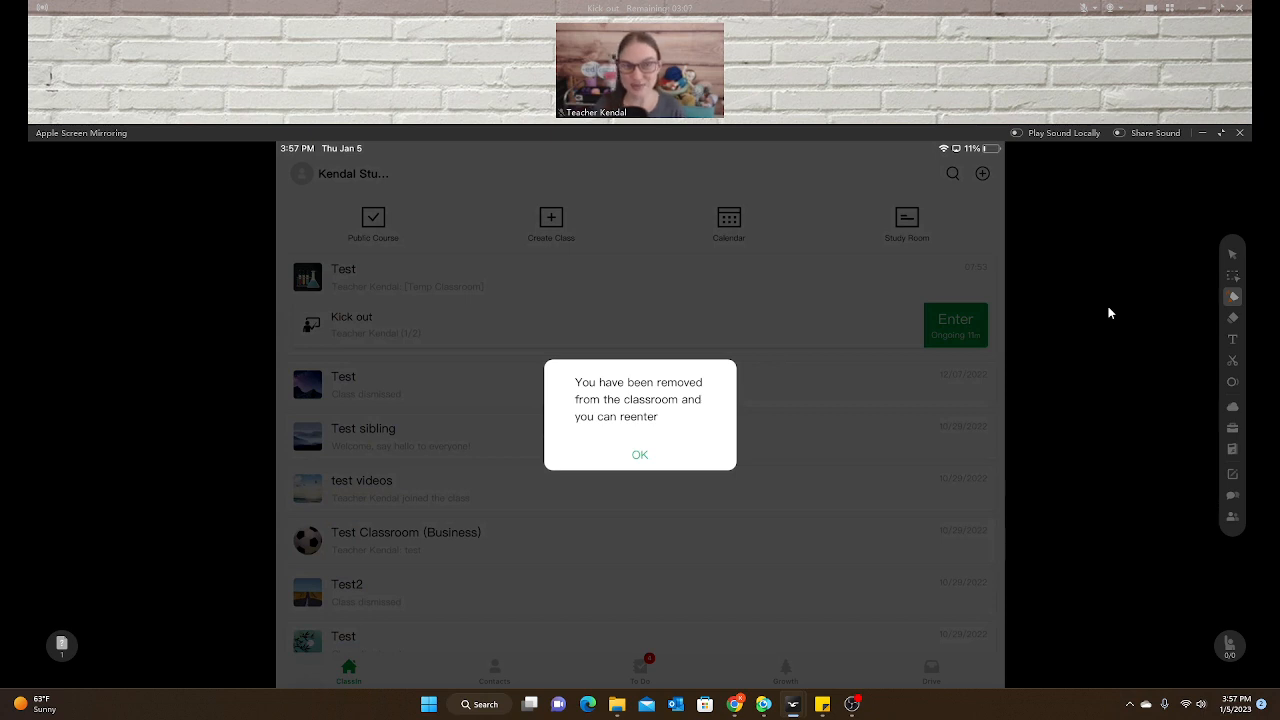
pyautogui.moveTo(752, 432)
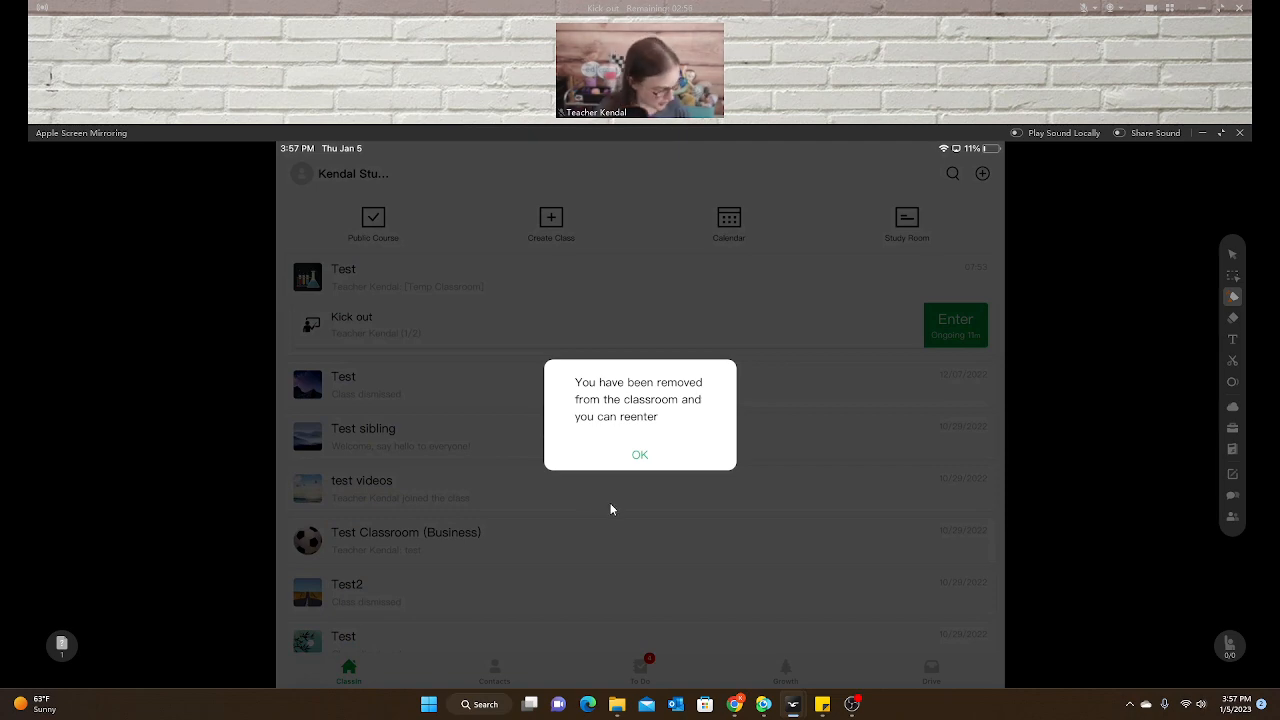
pyautogui.click(640, 456)
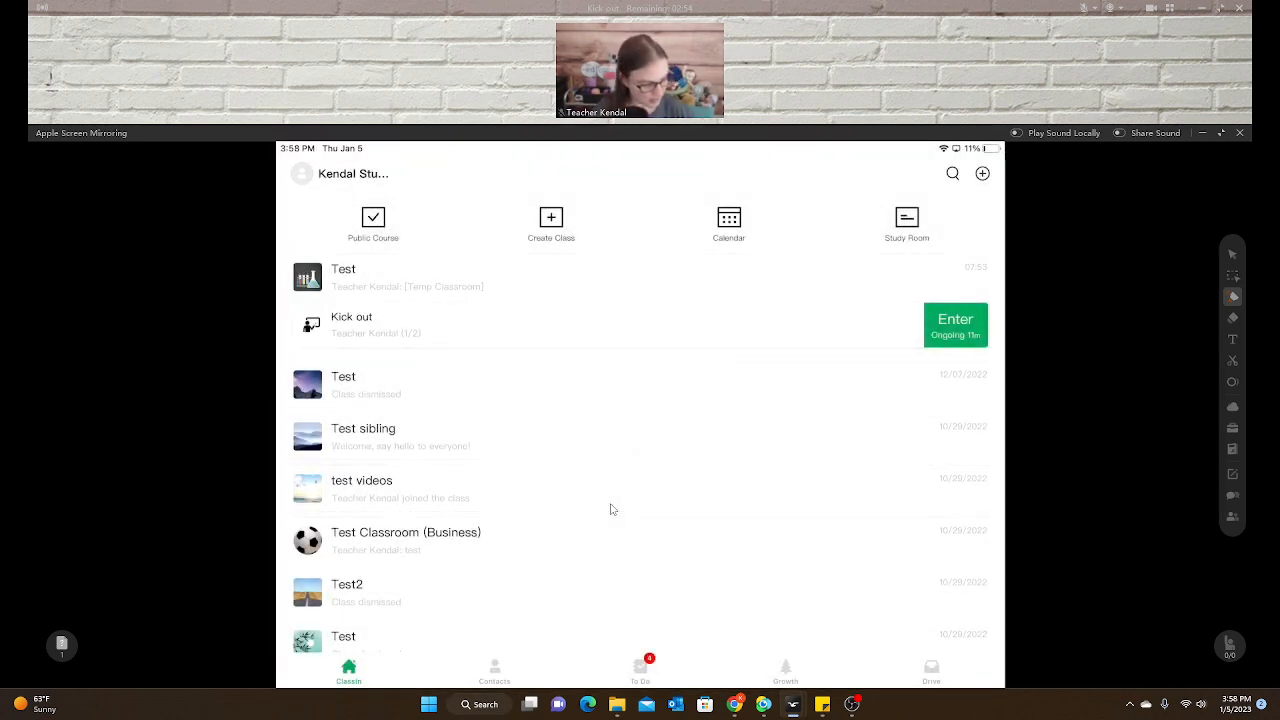
pyautogui.click(954, 324)
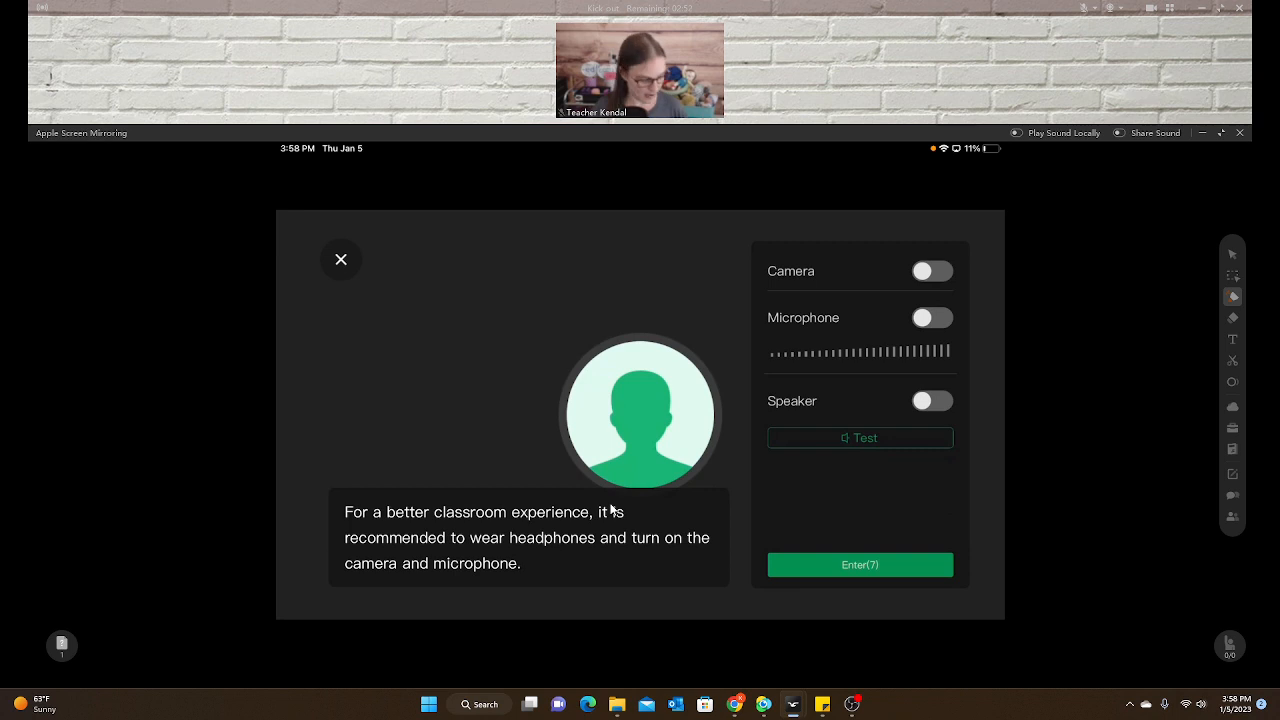
pyautogui.click(860, 564)
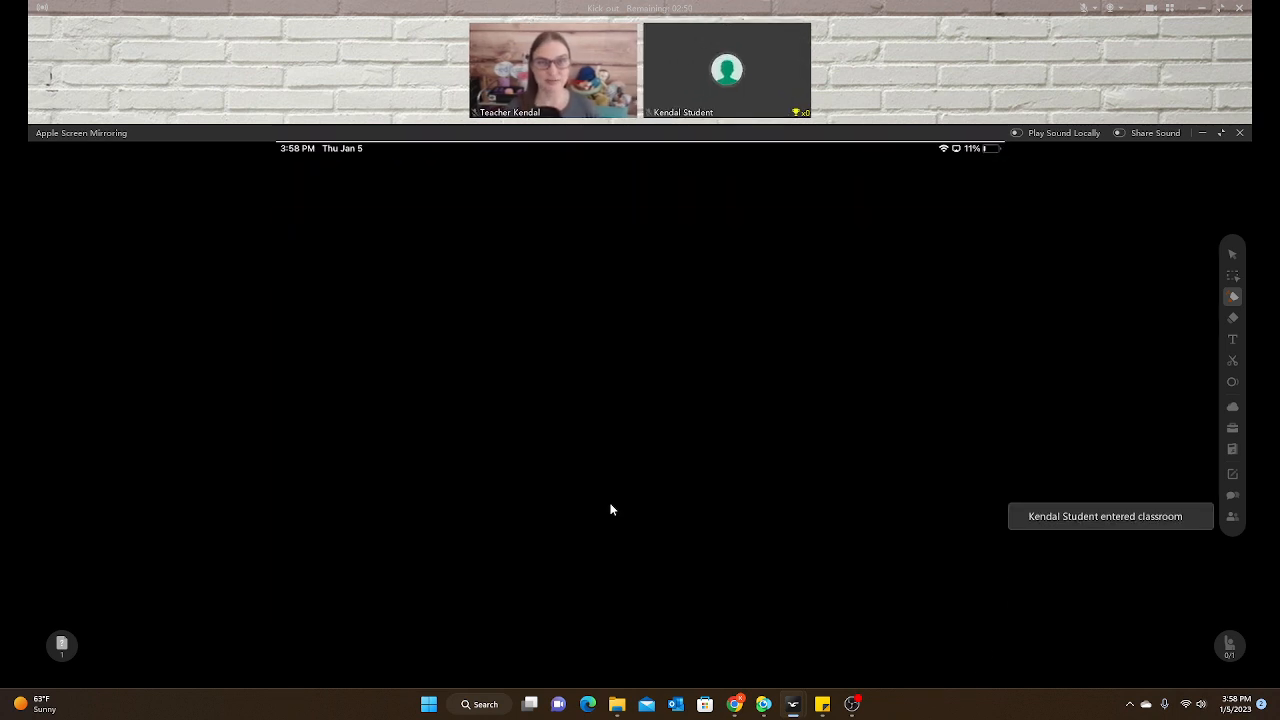